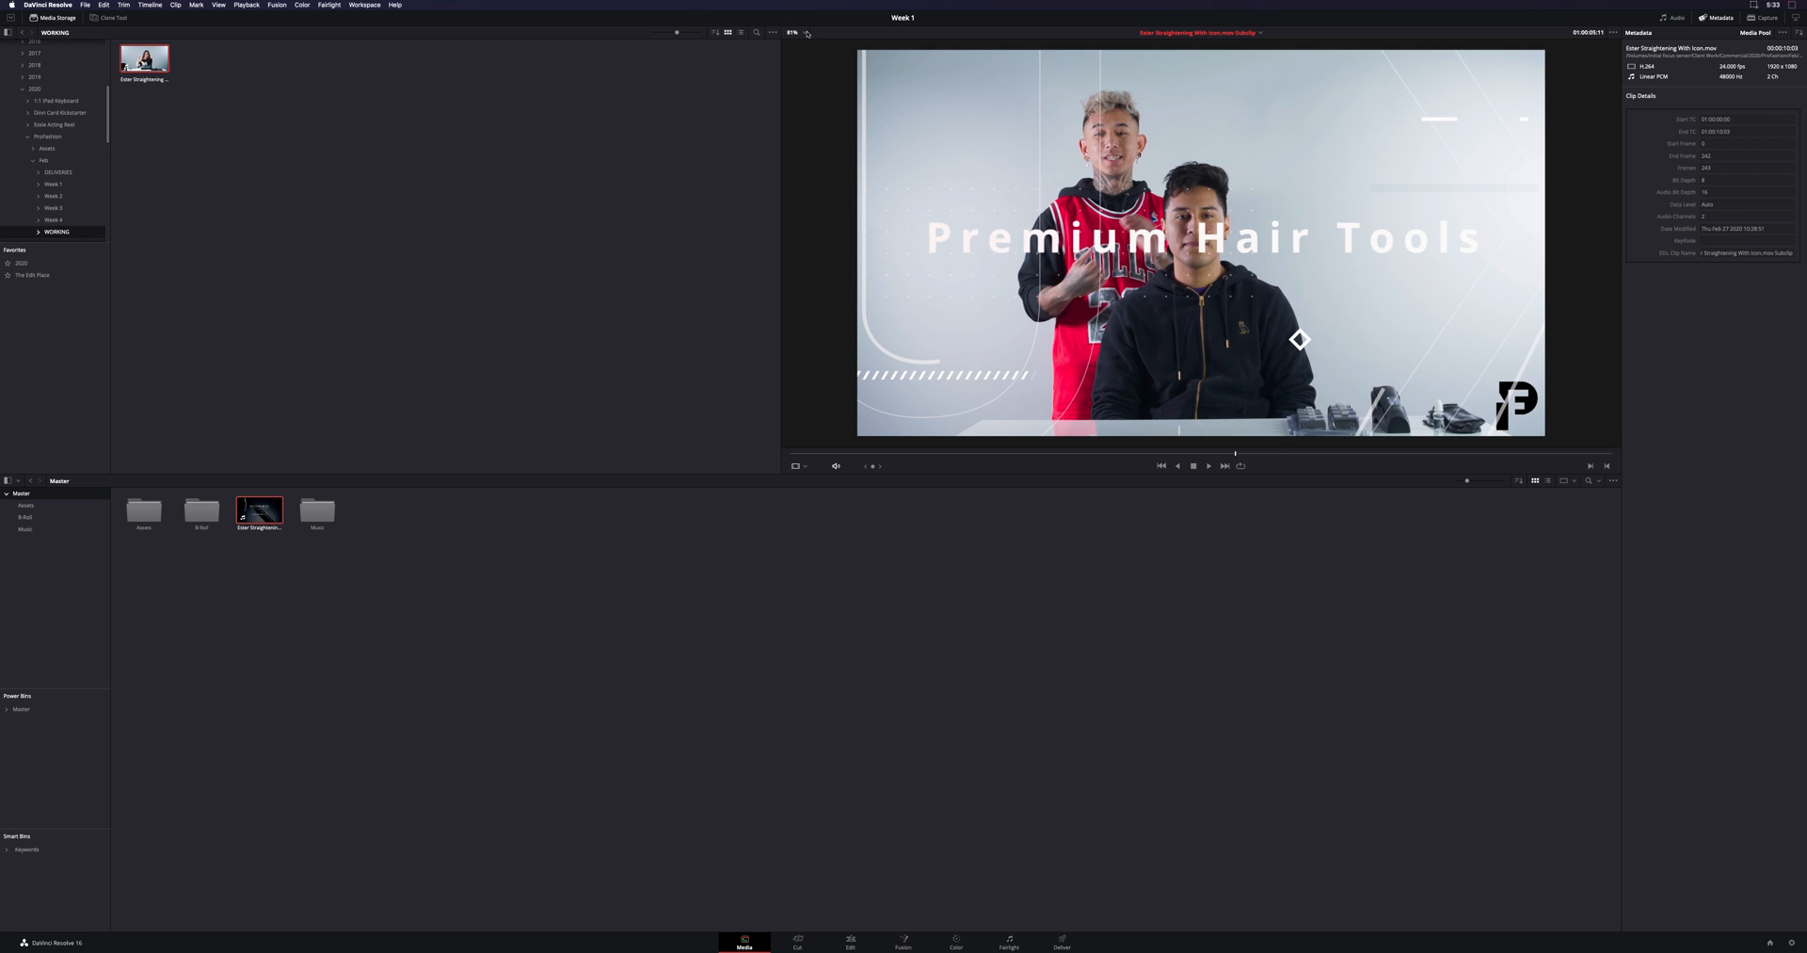
Set the viewer zoom level to Fit so the whole clip picture shows
click(795, 32)
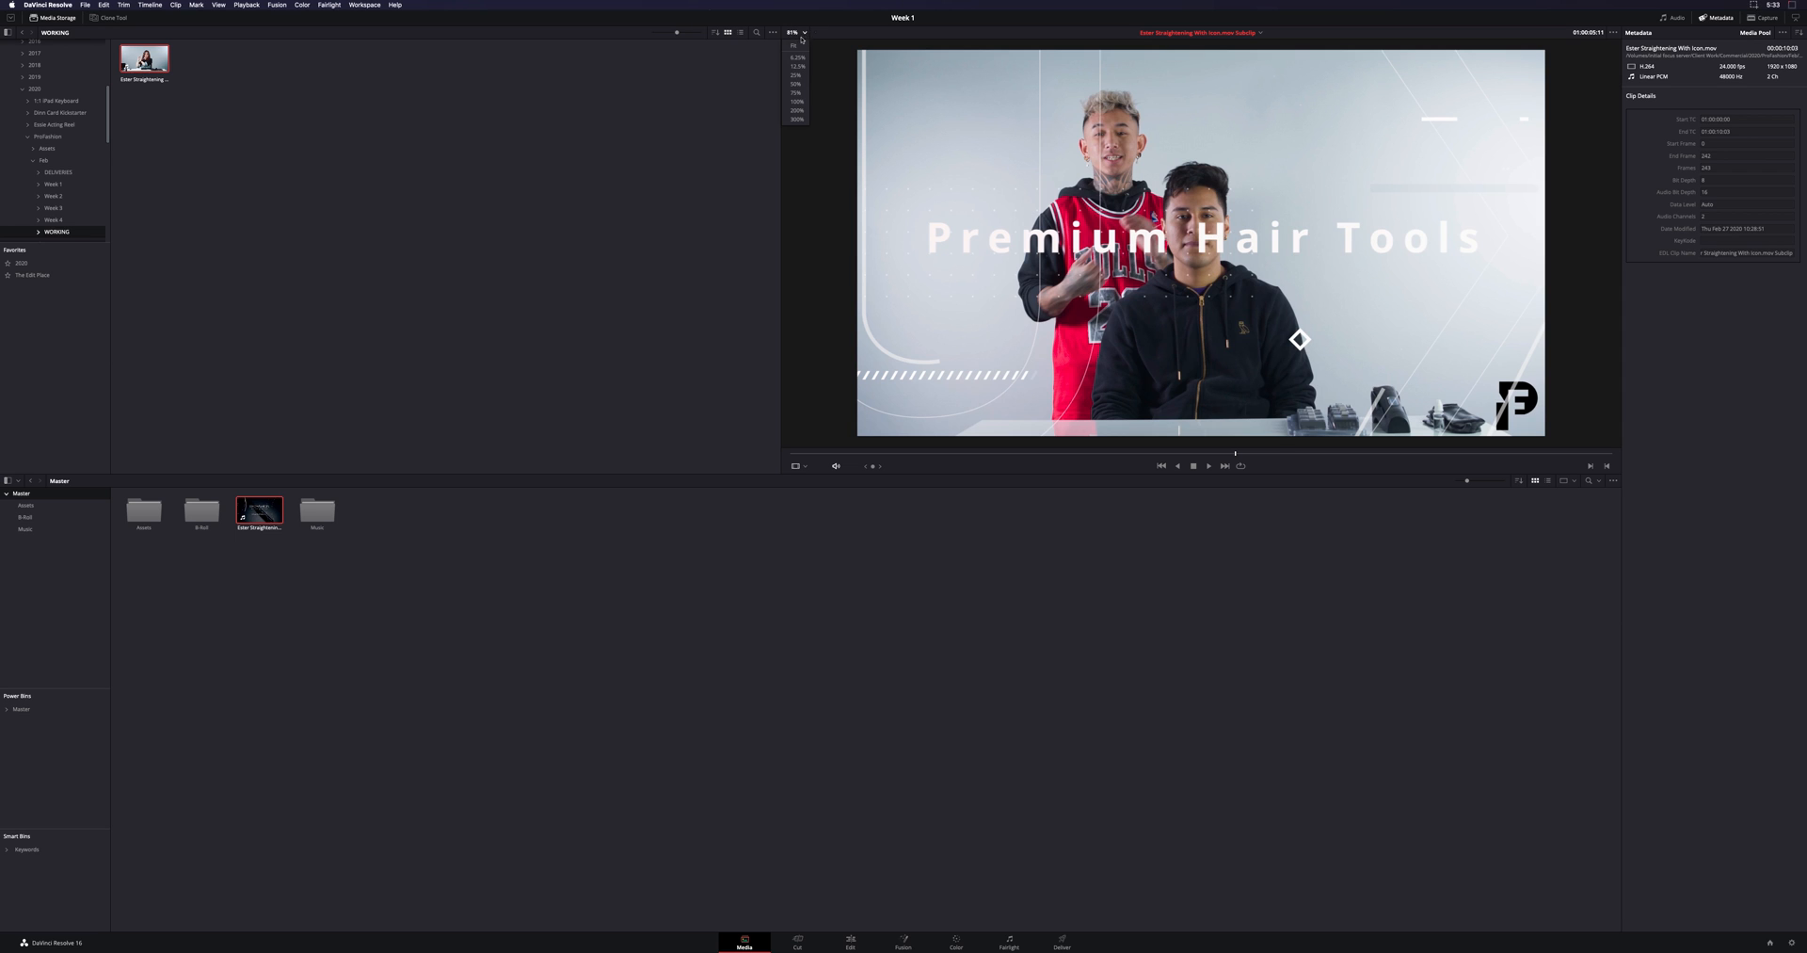
click(796, 92)
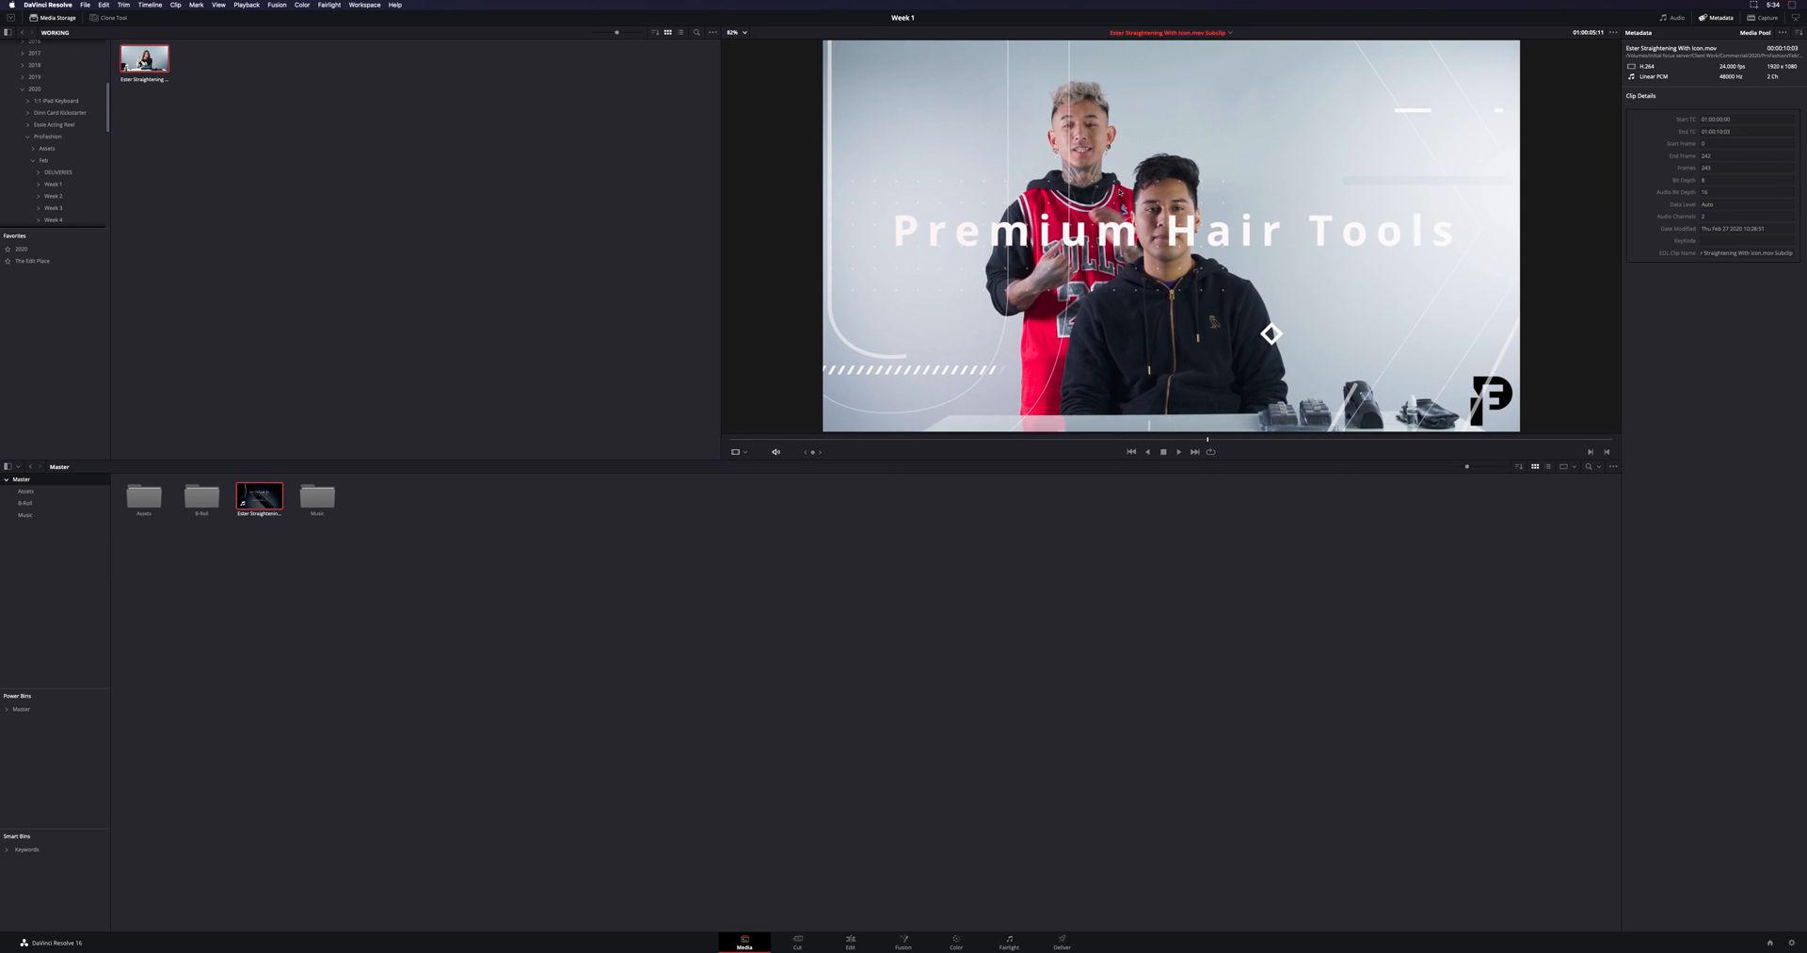
mouse_move(772, 185)
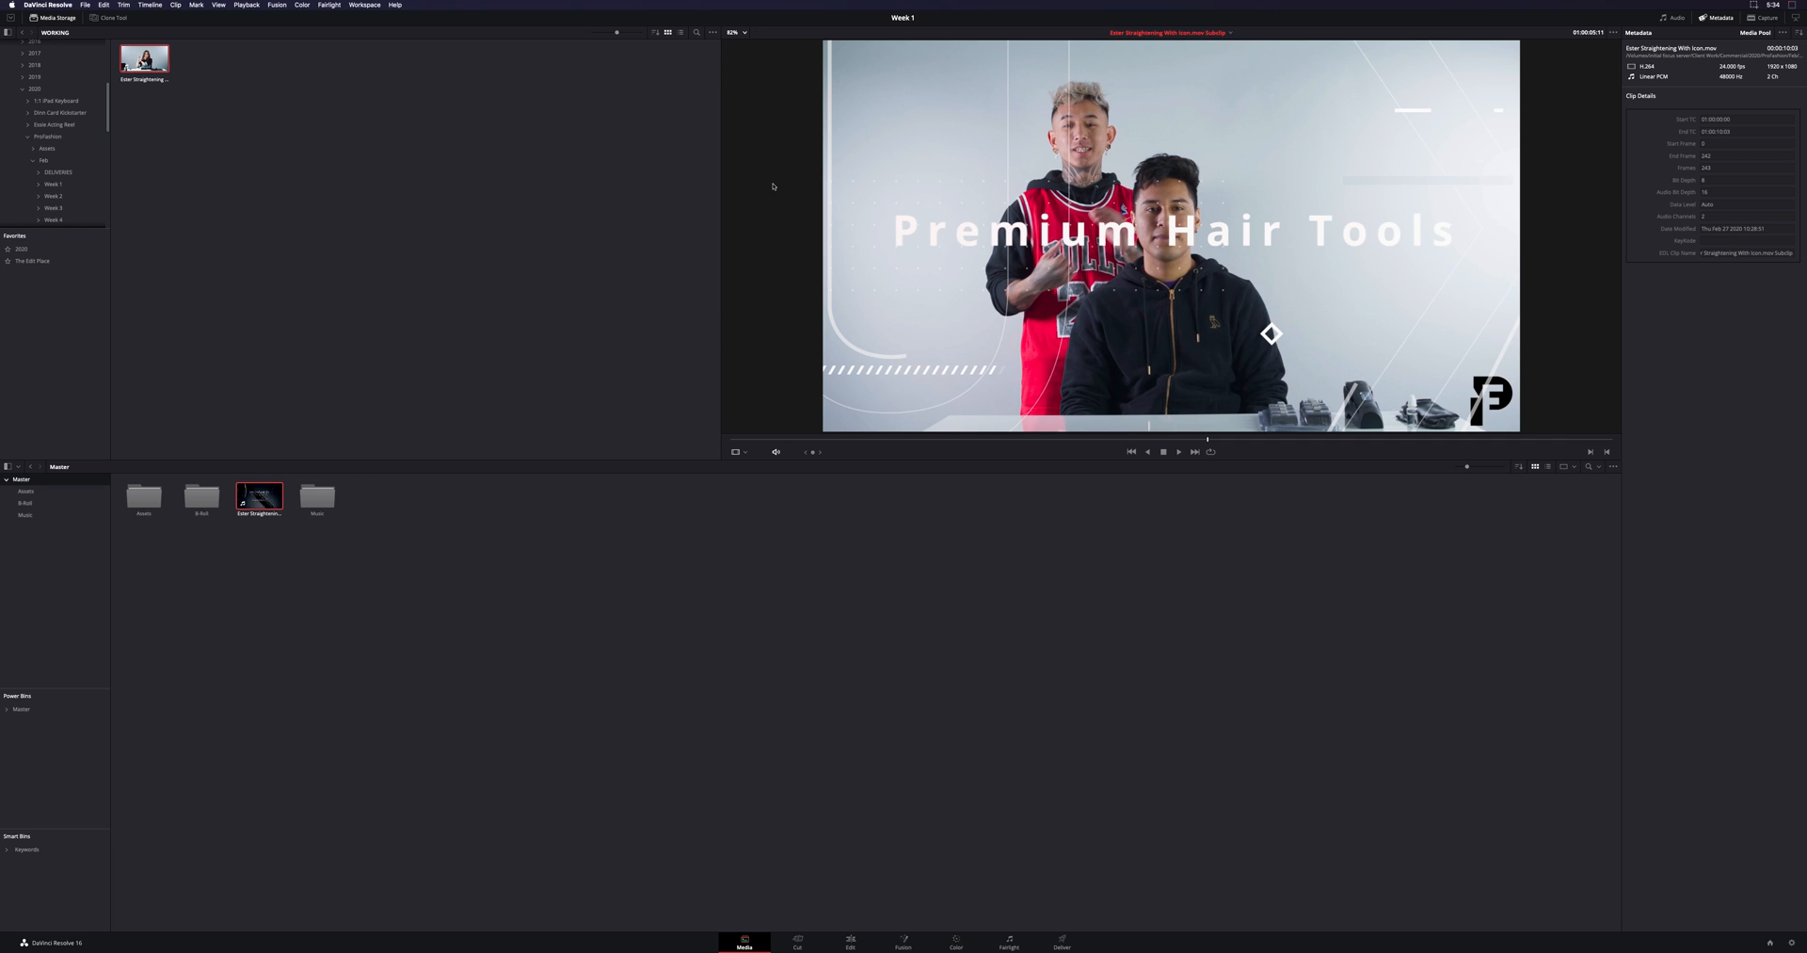
mouse_move(741, 476)
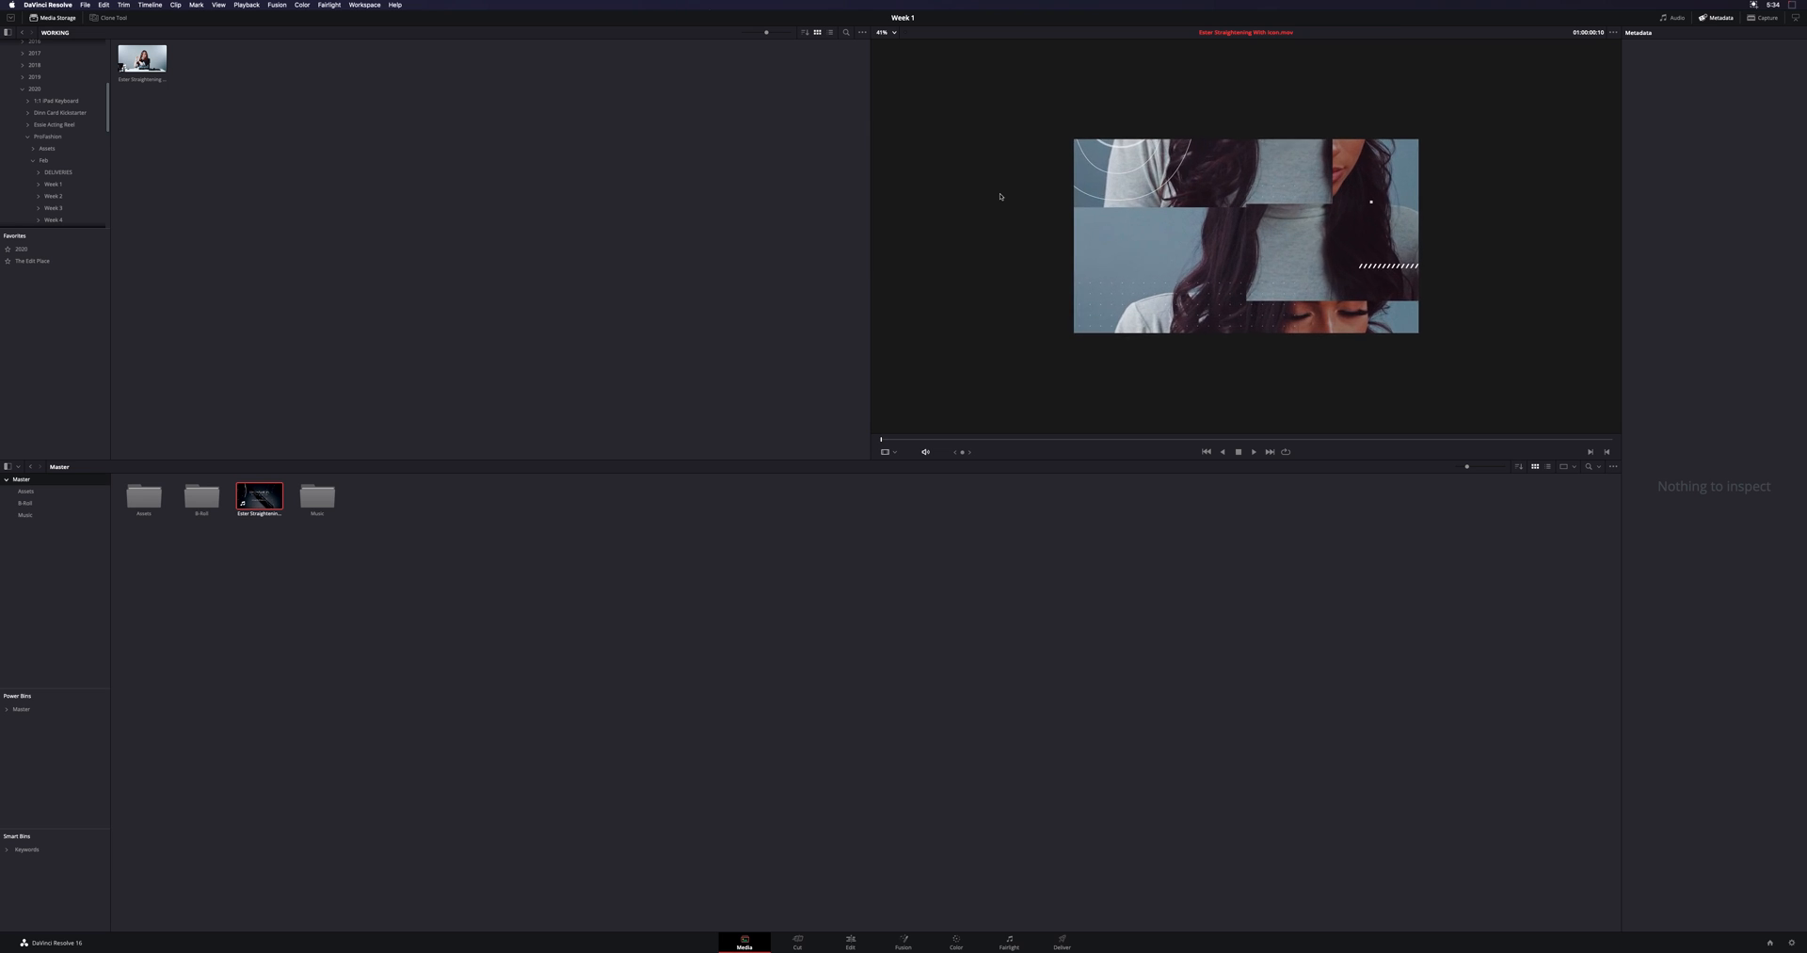
Enlarge the clip to fill the viewer and show the viewer mode choices
click(882, 31)
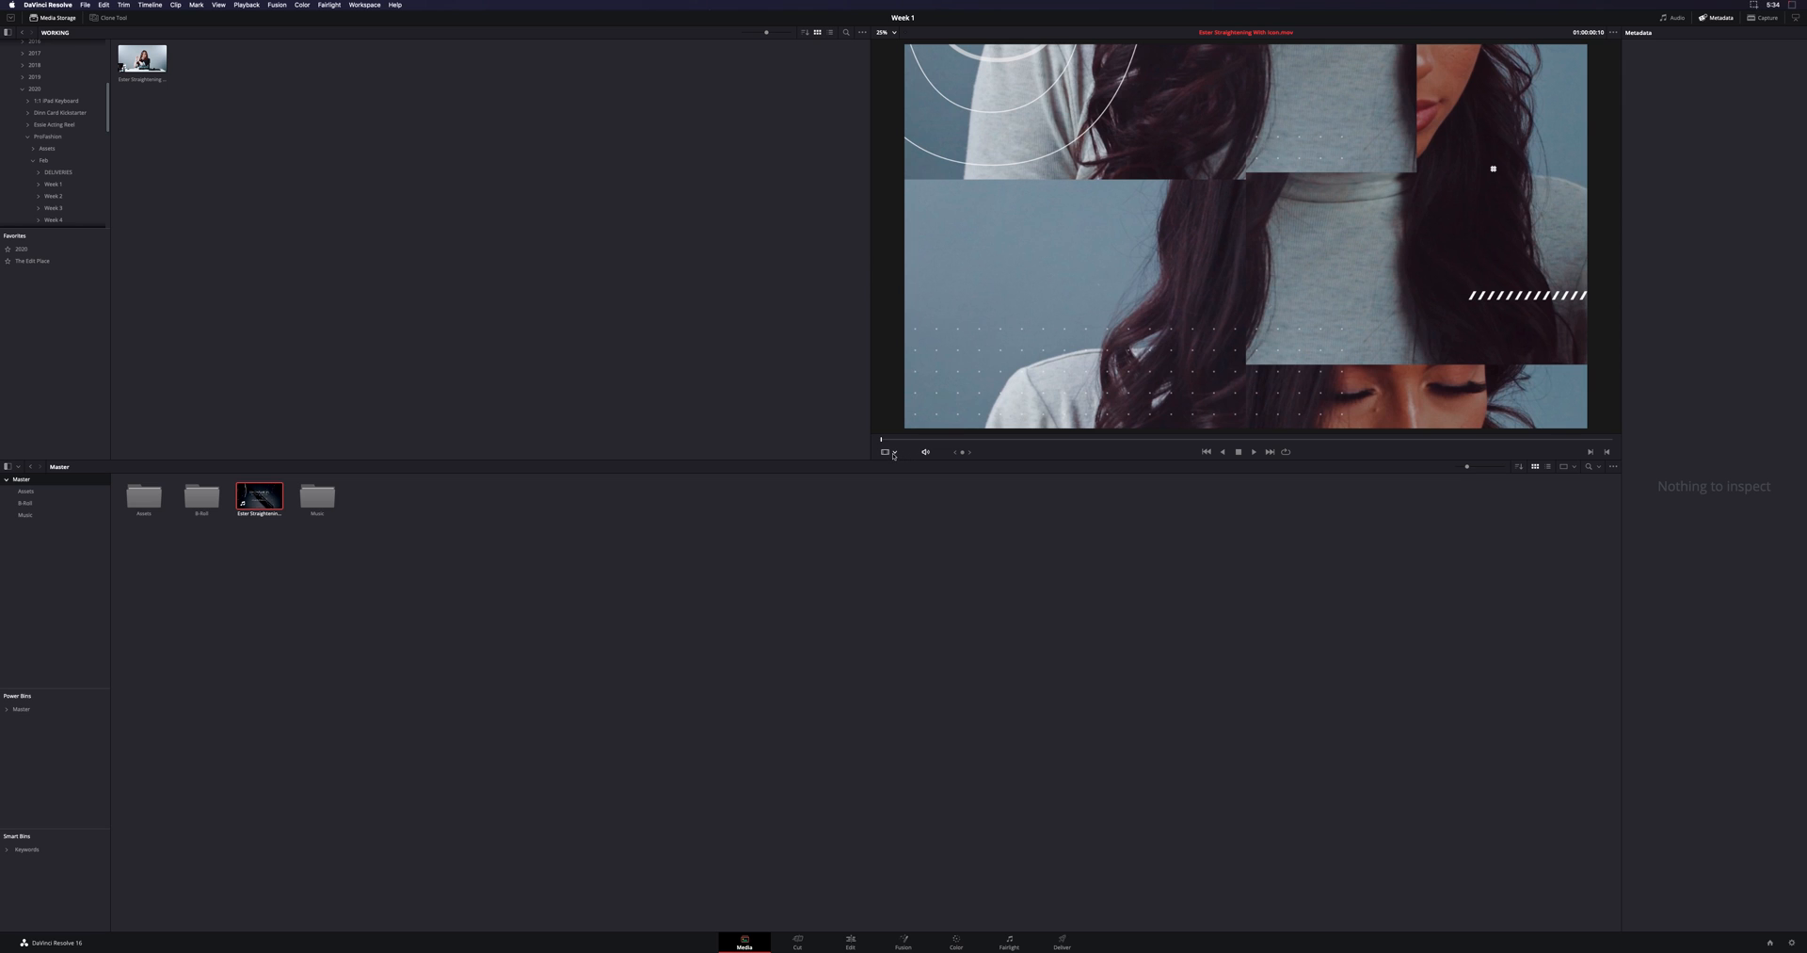
click(887, 451)
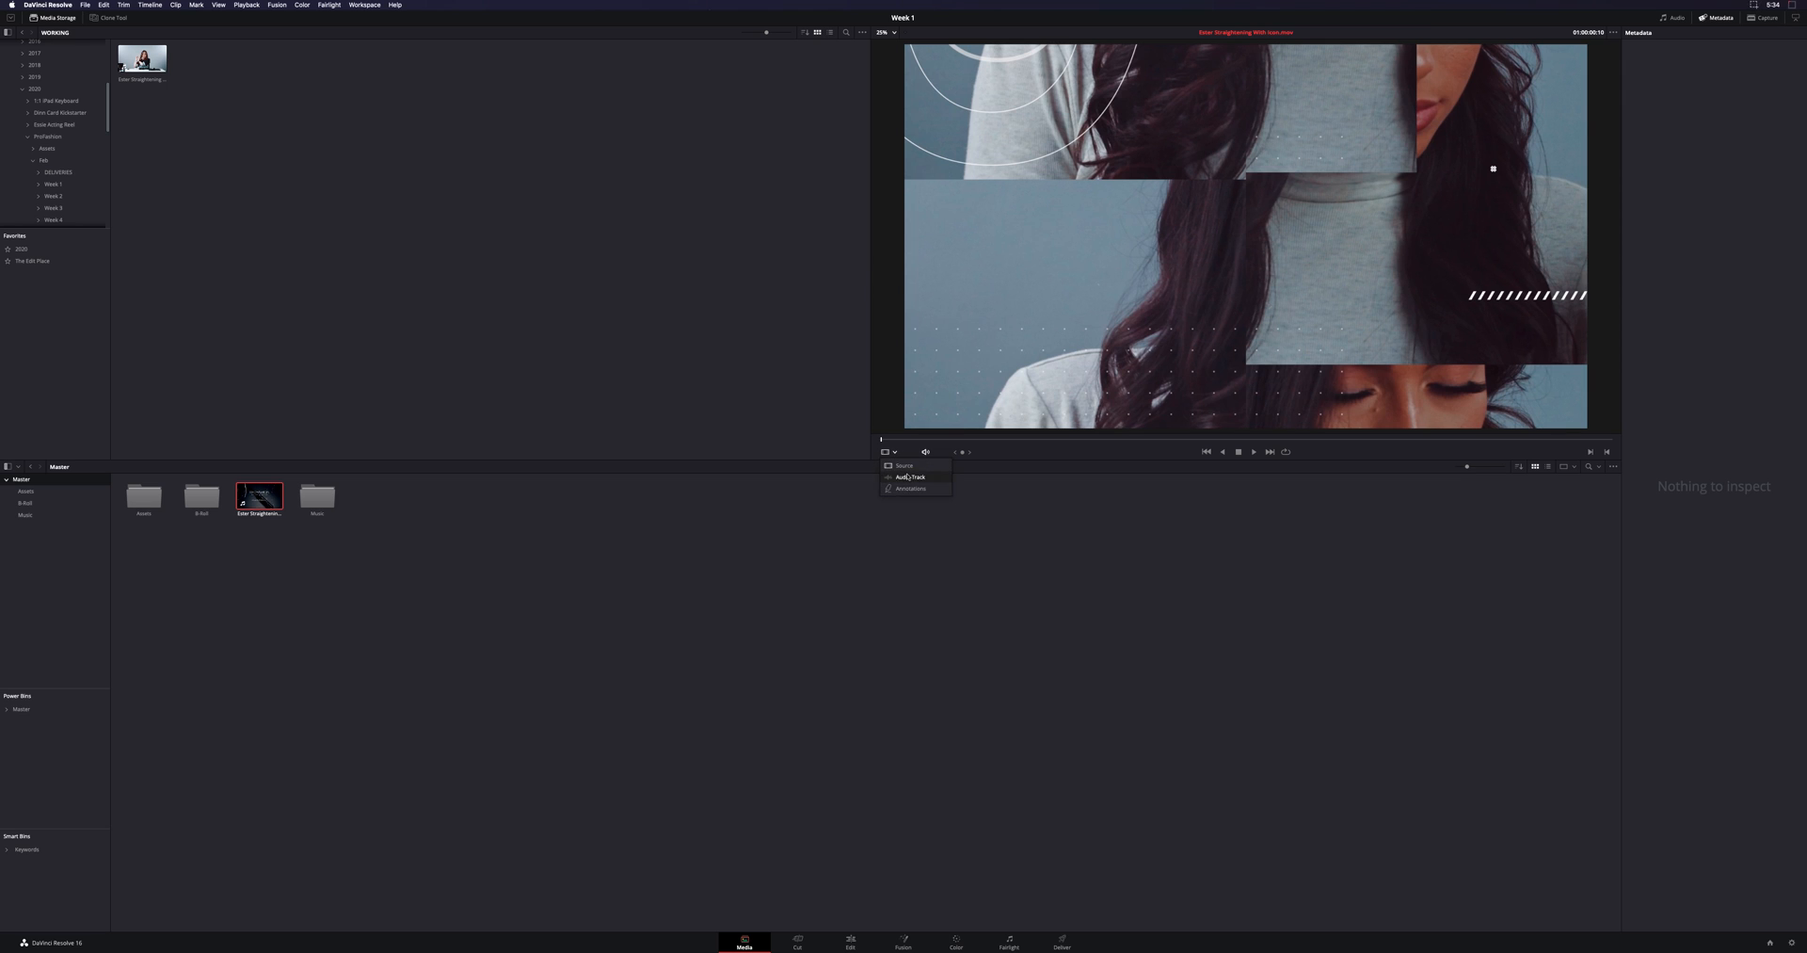
View the clip's audio track waveforms, then switch the viewer back to Video
click(910, 477)
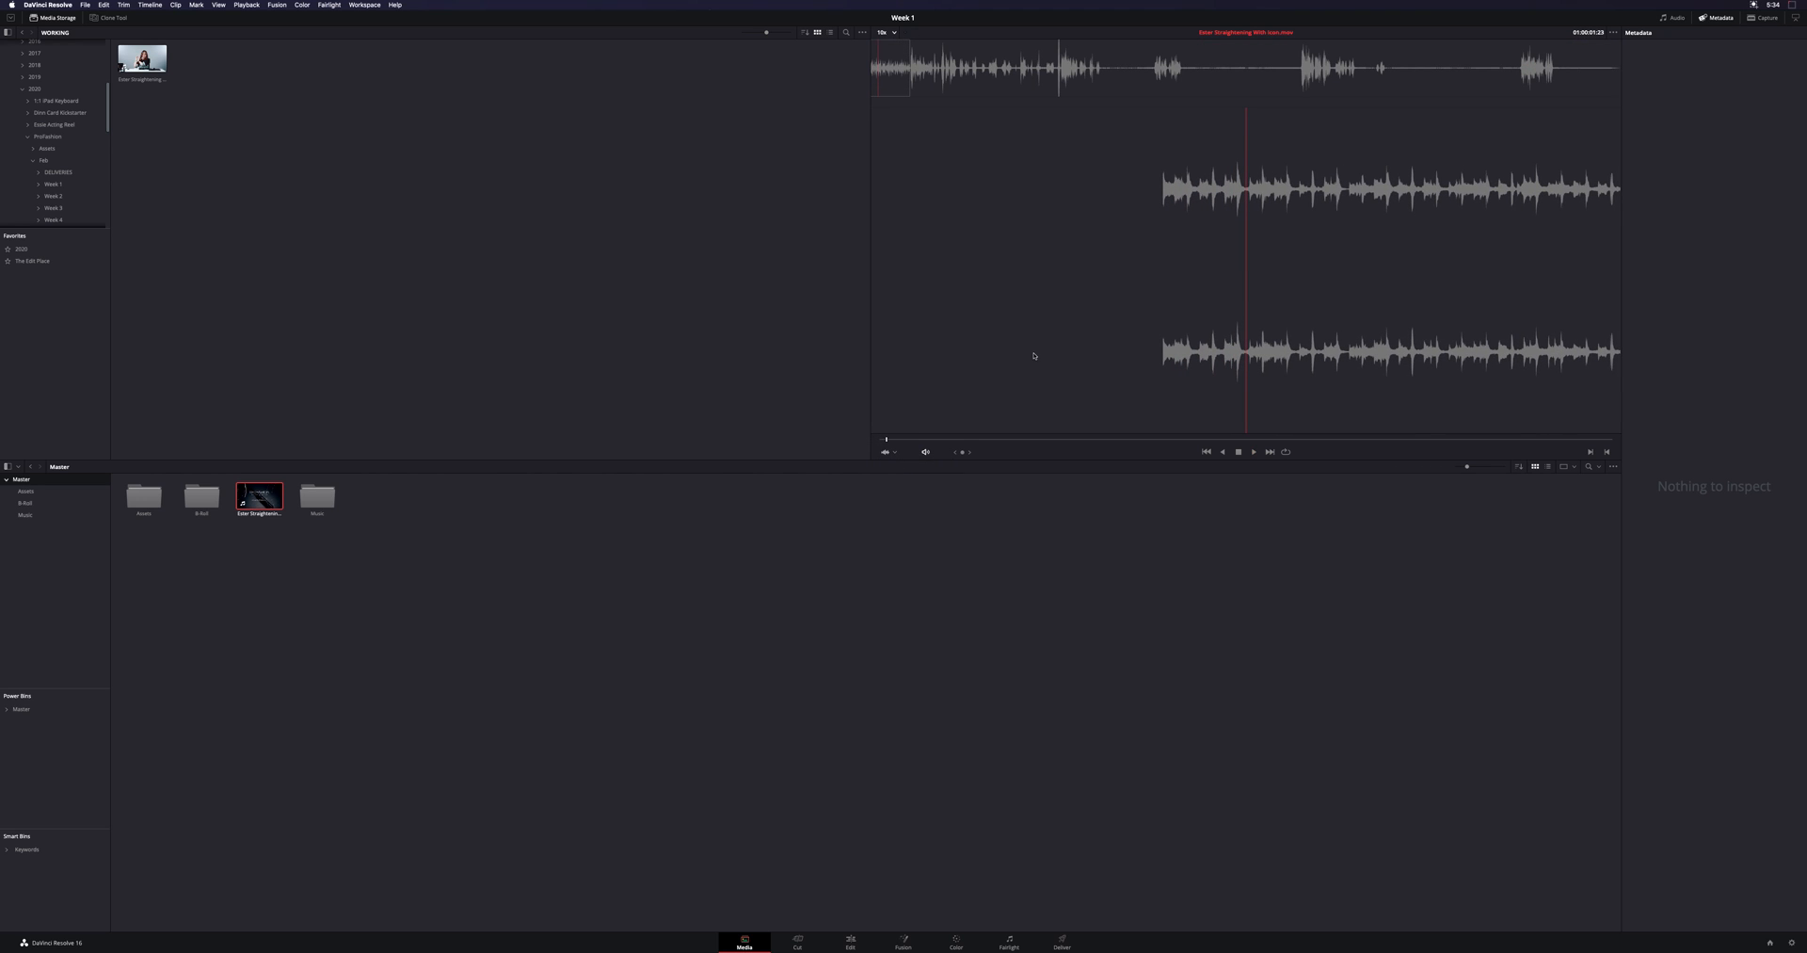
click(1073, 70)
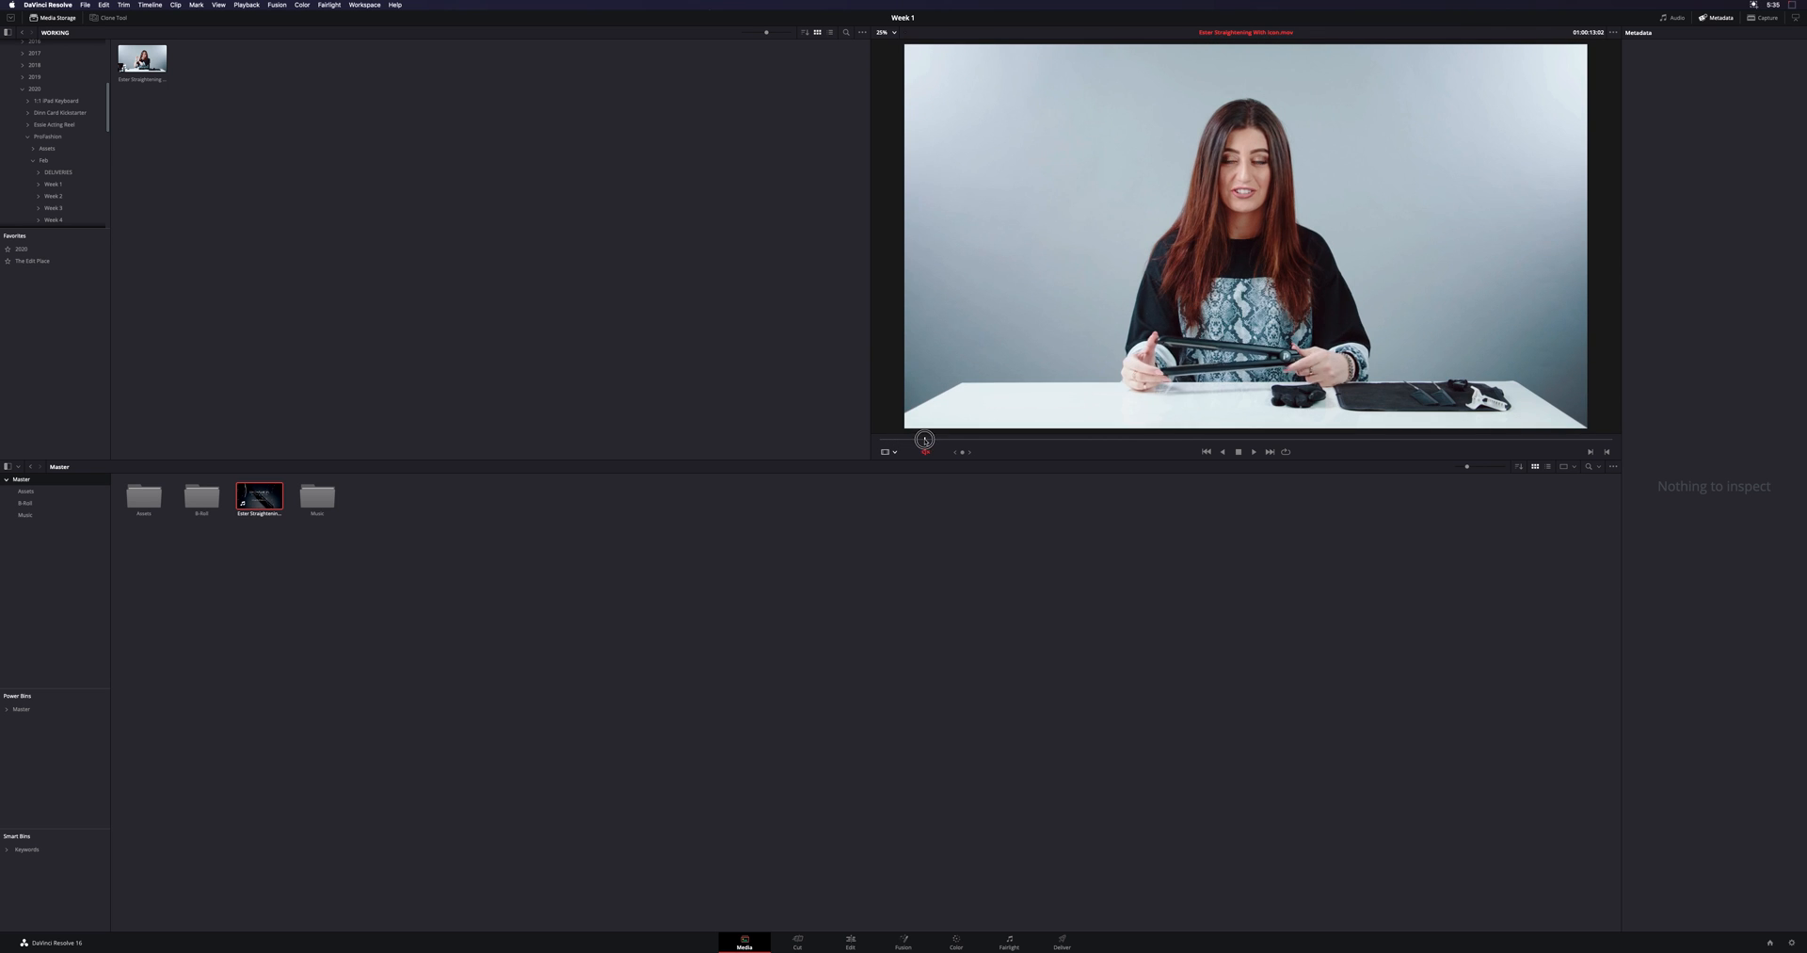
Mute the clip's audio and preview the hair-straightening clip silently
click(1253, 451)
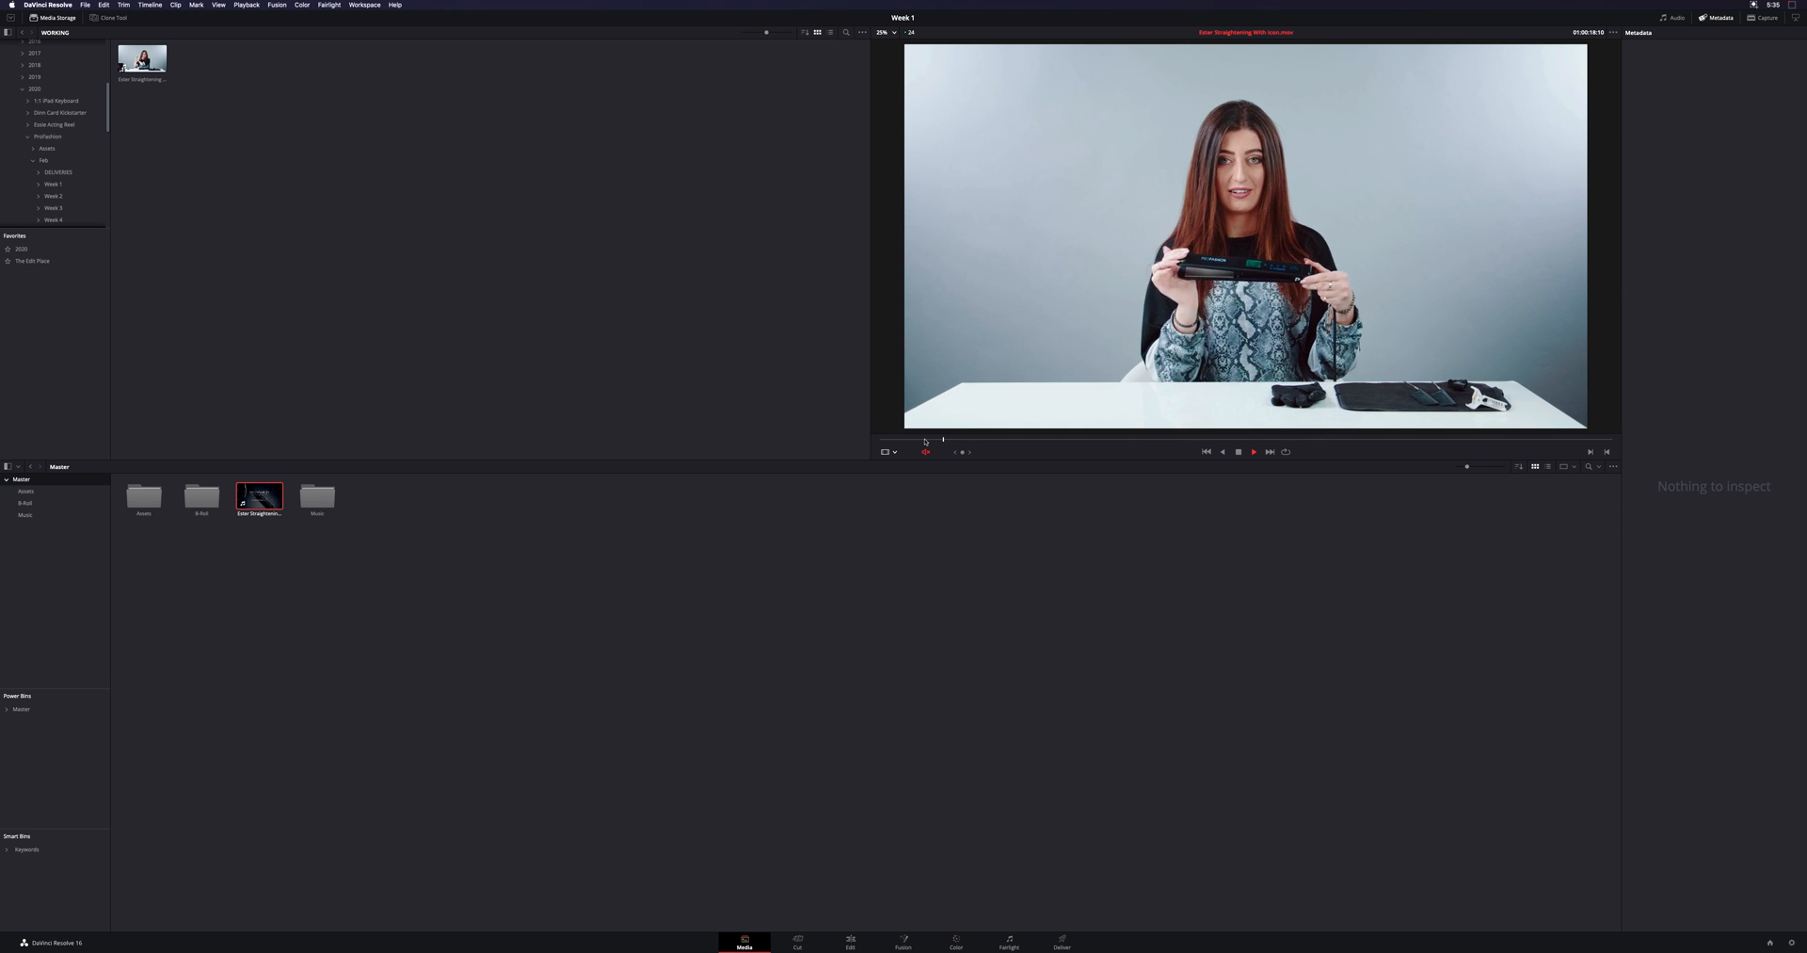
click(925, 451)
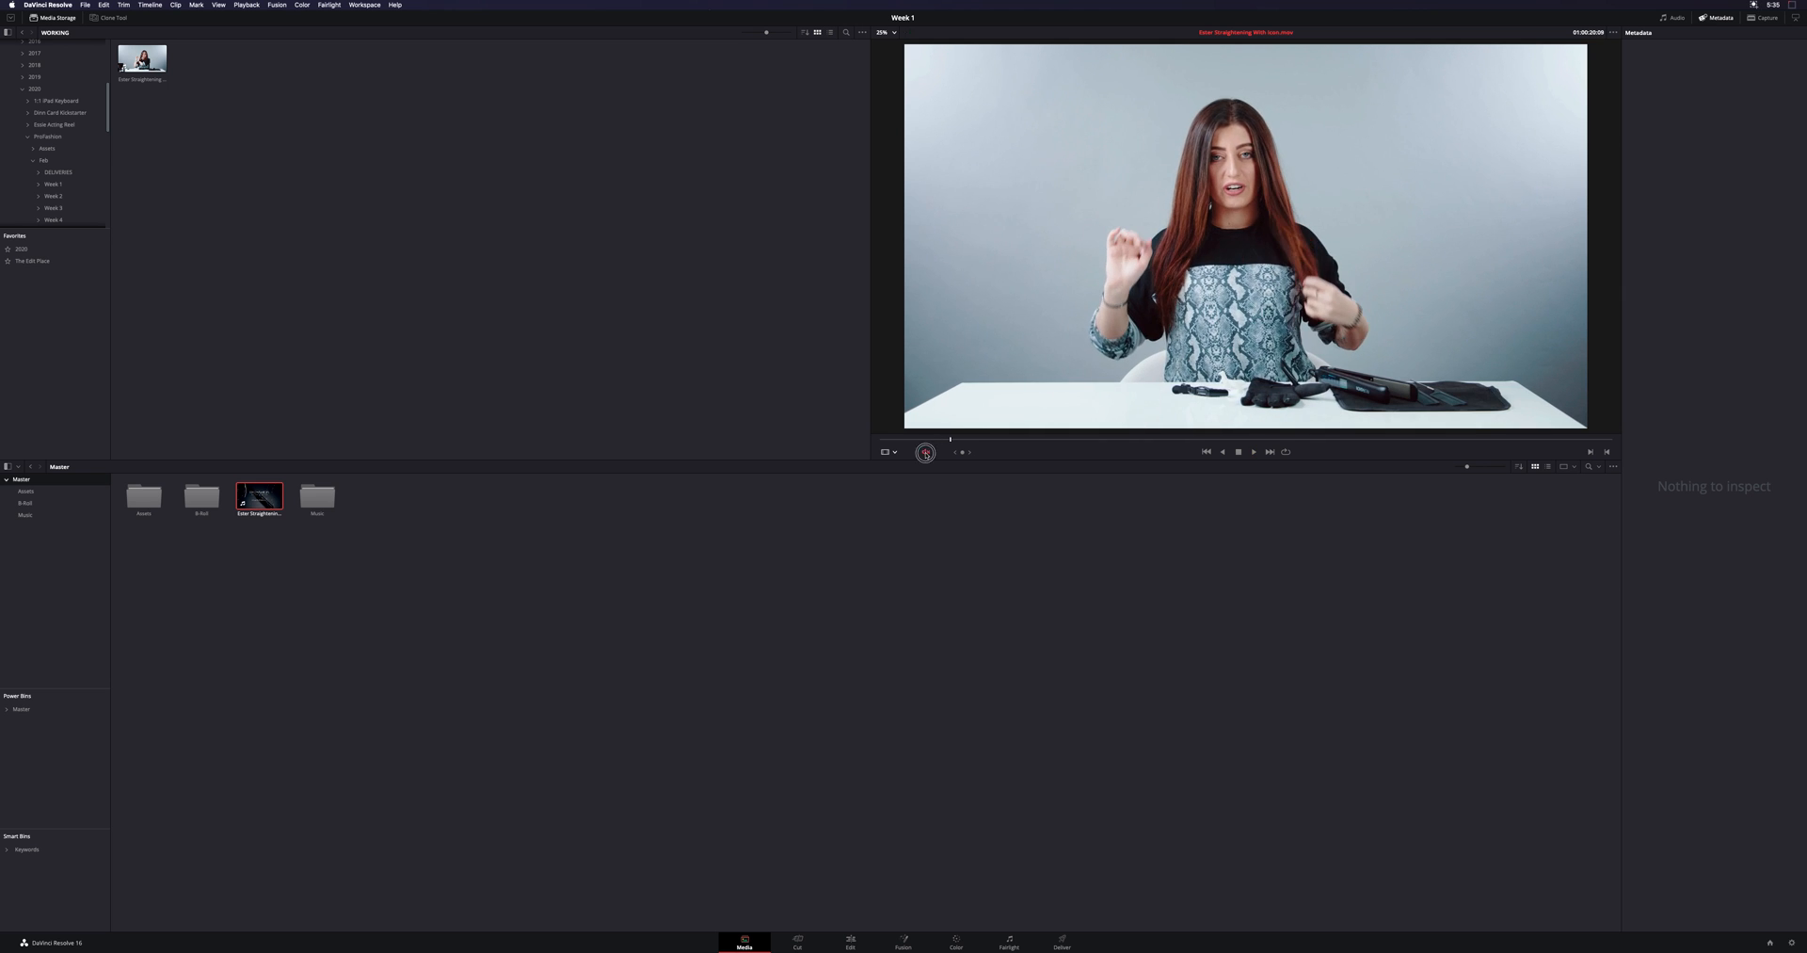